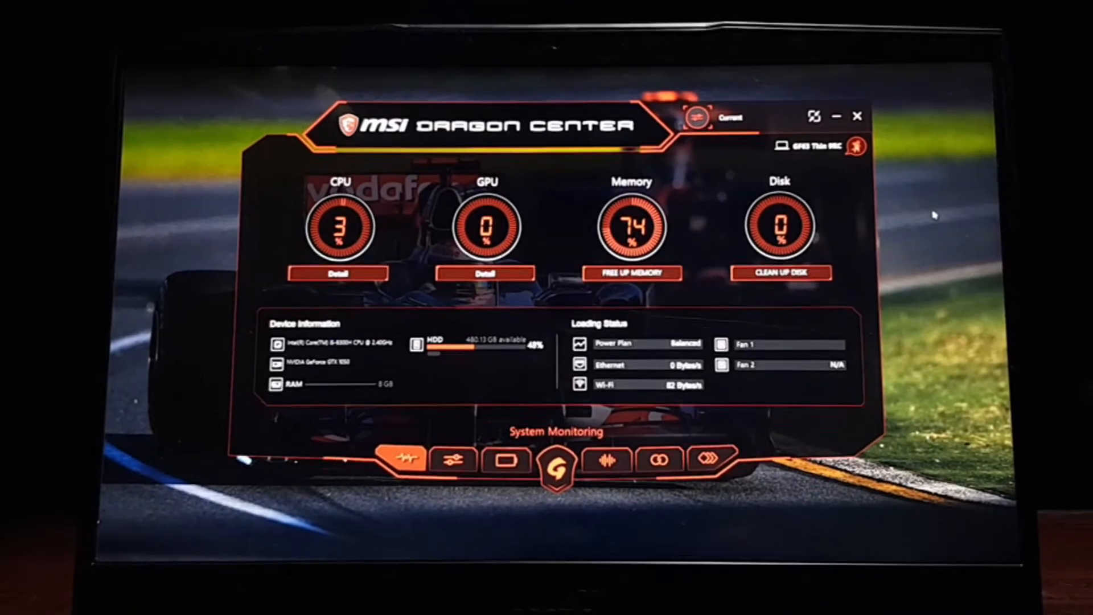
- Open the Battery page and scroll down to the Battery notifications below the 61% charge overview
{"action": "left_click", "coordinate": [858, 115]}
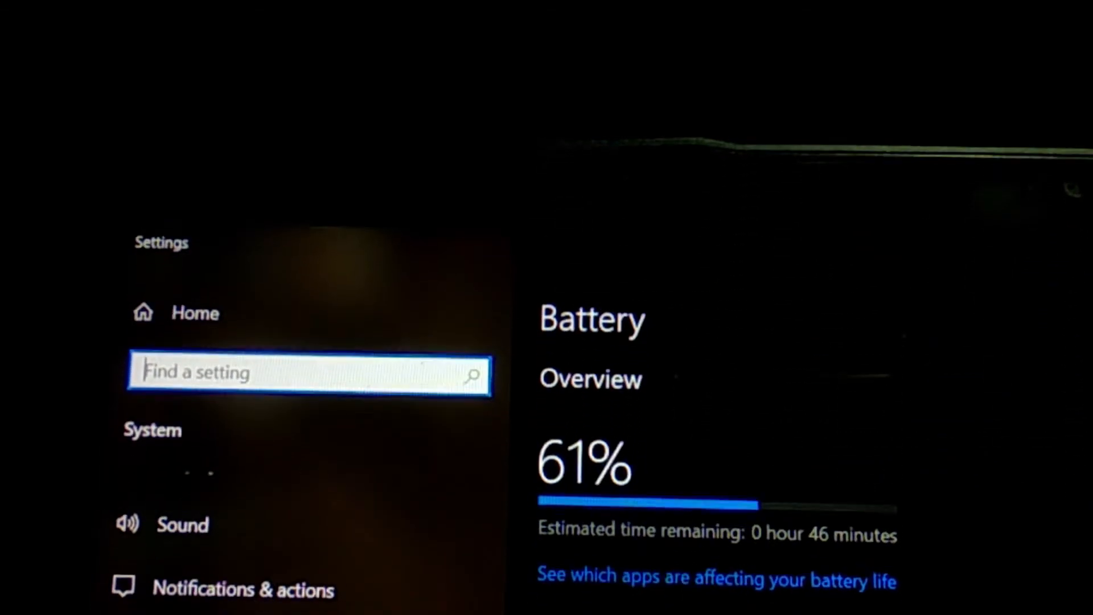
{"action": "scroll", "scroll_direction": "down", "scroll_amount": 3}
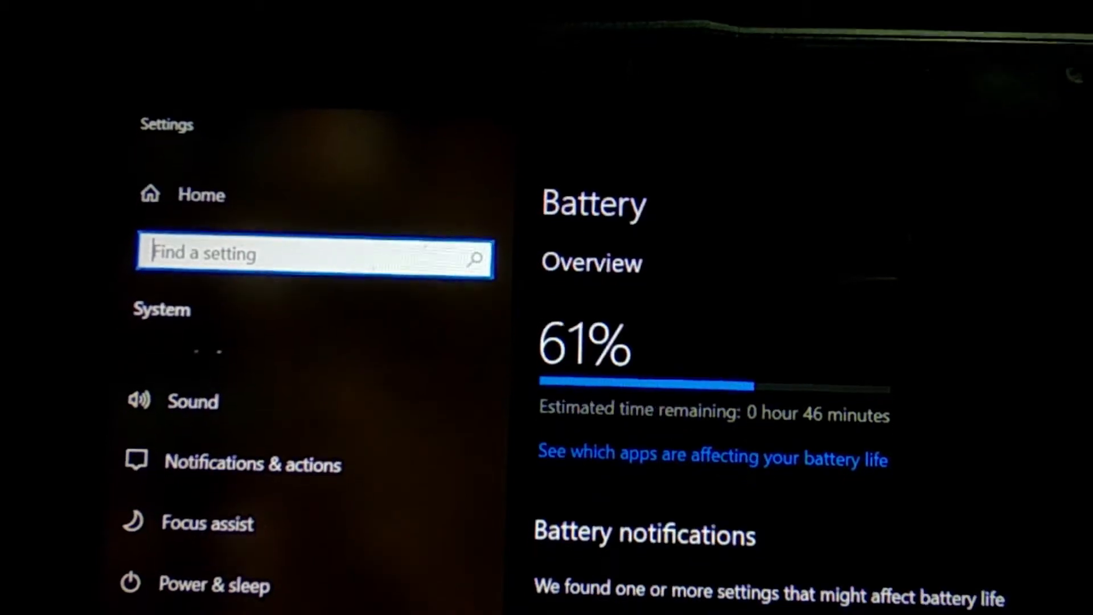